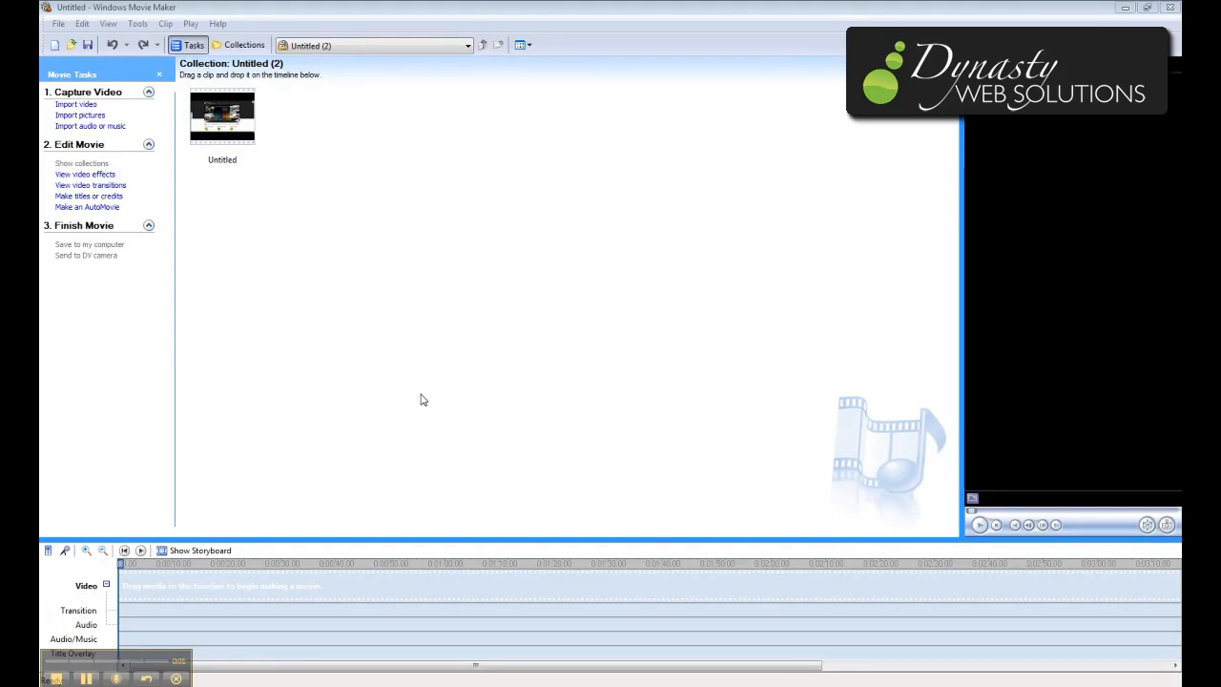
{"action": "mouse_move", "coordinate": [467, 372]}
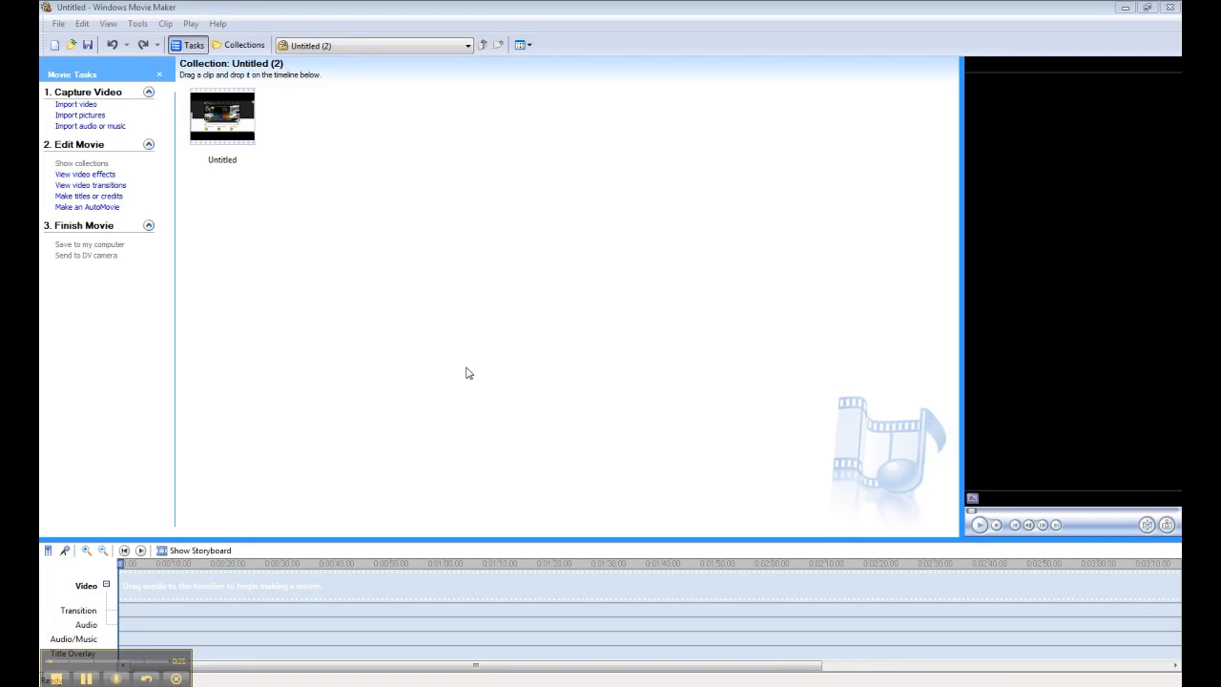
{"action": "mouse_move", "coordinate": [626, 321]}
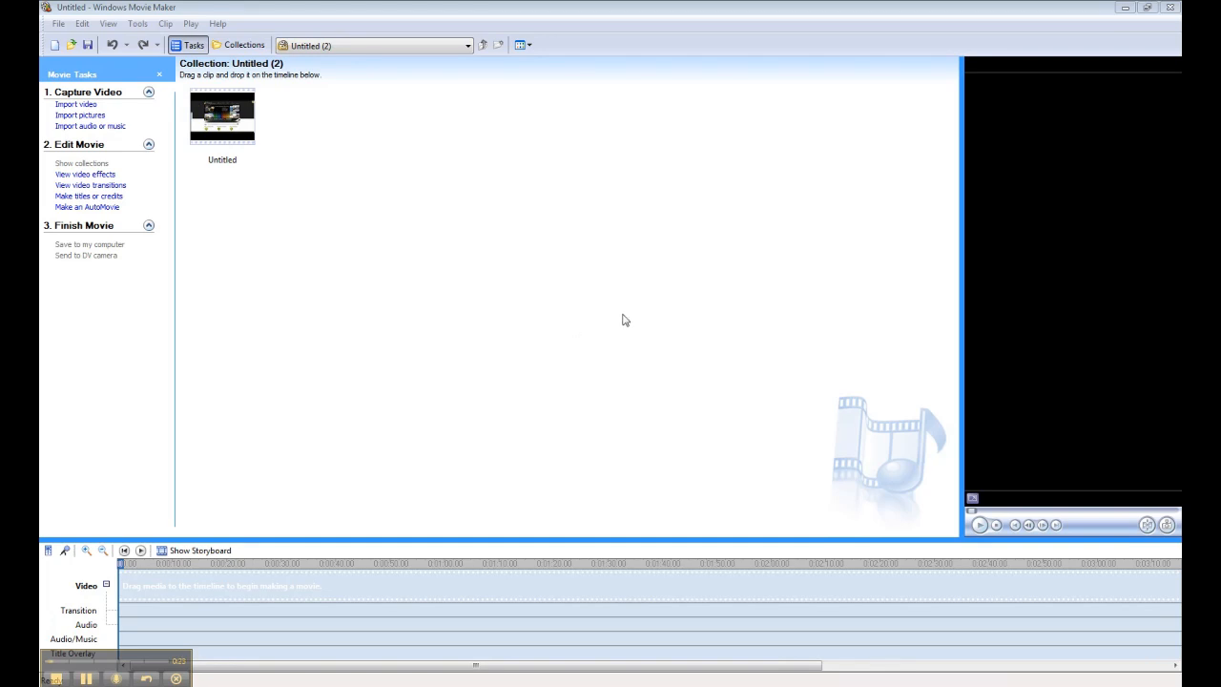
{"action": "mouse_move", "coordinate": [1103, 11]}
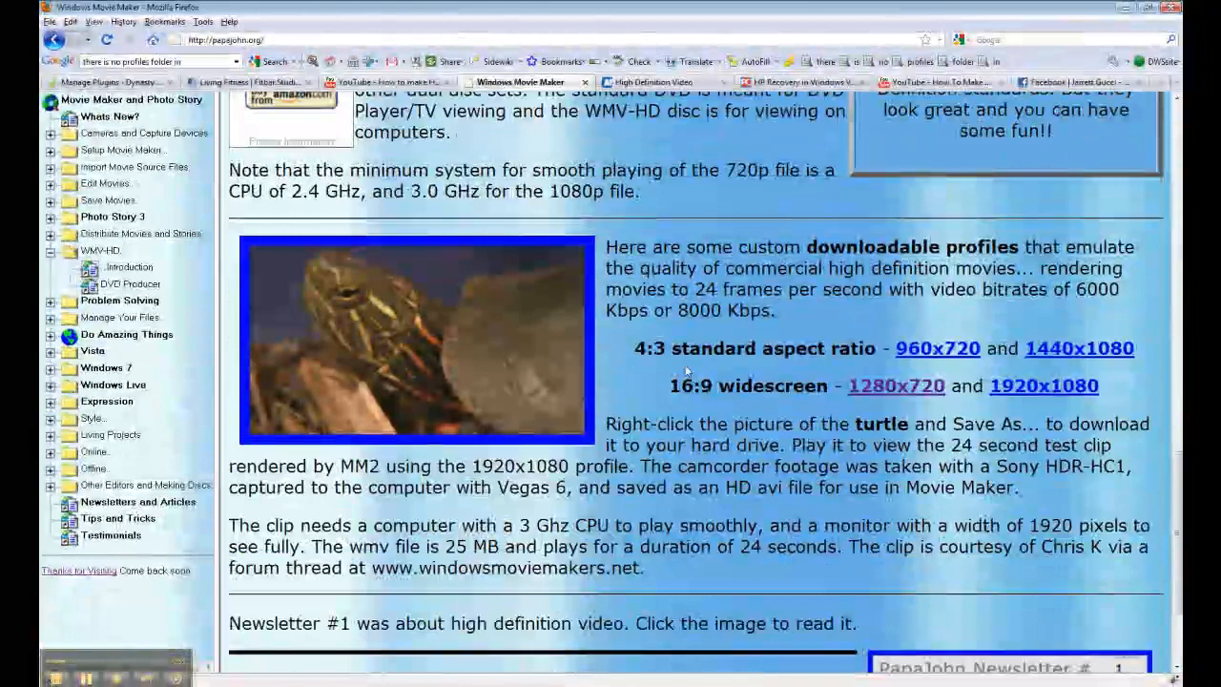
Download the 16:9 widescreen 1280x720 profile file from Firefox, saving it to disk.
{"action": "left_click", "coordinate": [897, 385]}
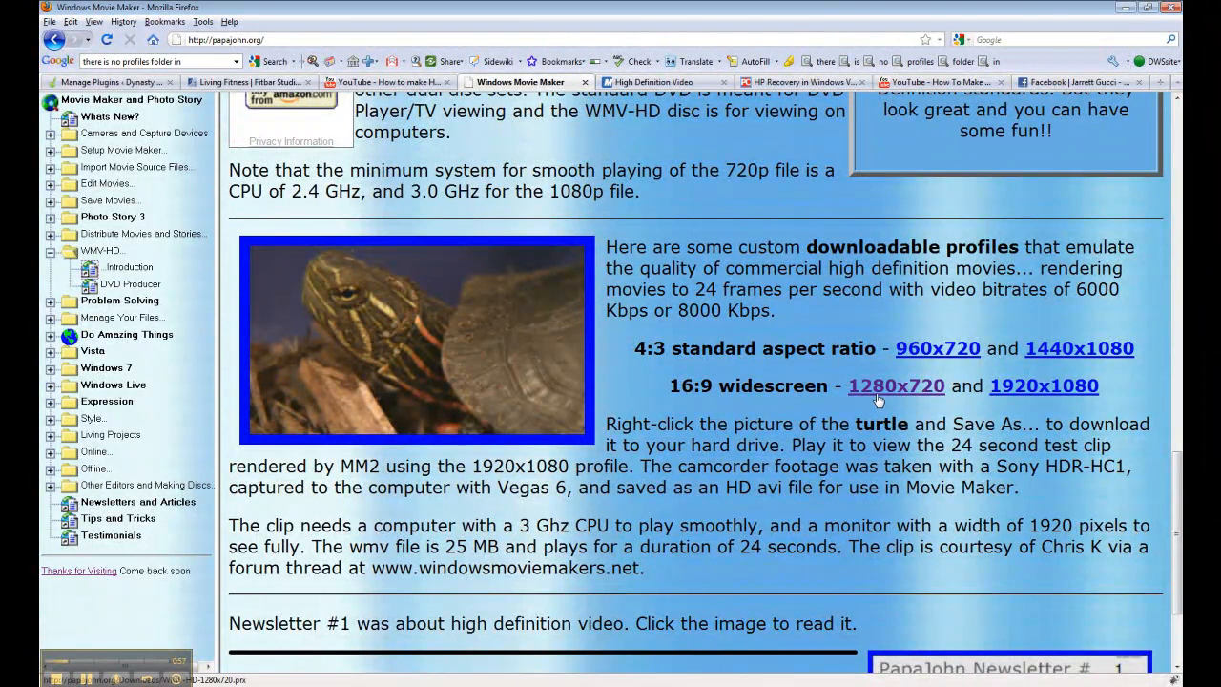
{"action": "left_click", "coordinate": [896, 386]}
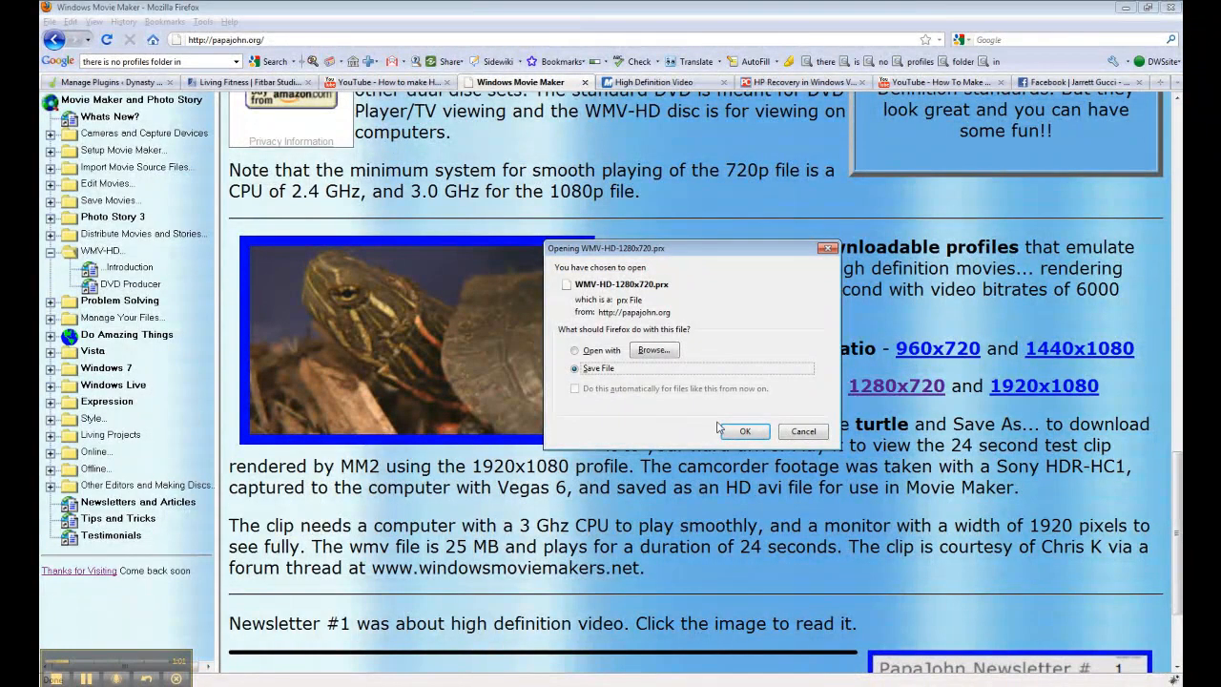
{"action": "left_click", "coordinate": [744, 431]}
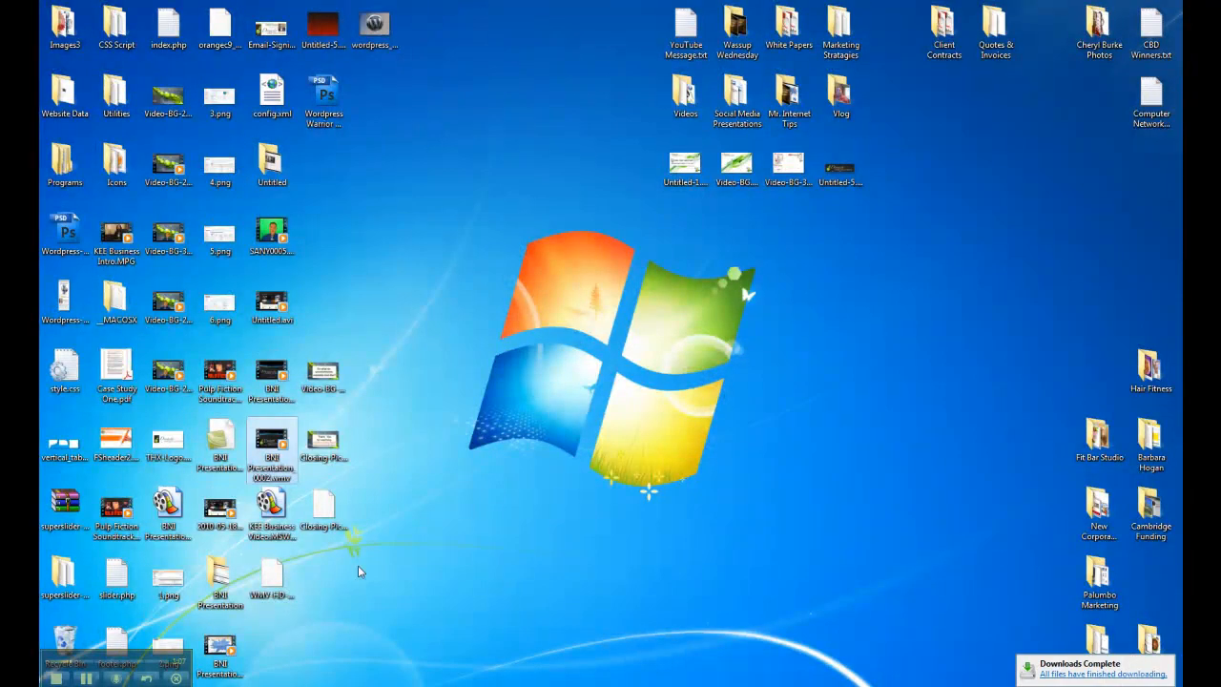
Browse the computer's drives from the Start menu's Computer entry.
{"action": "left_click", "coordinate": [19, 677]}
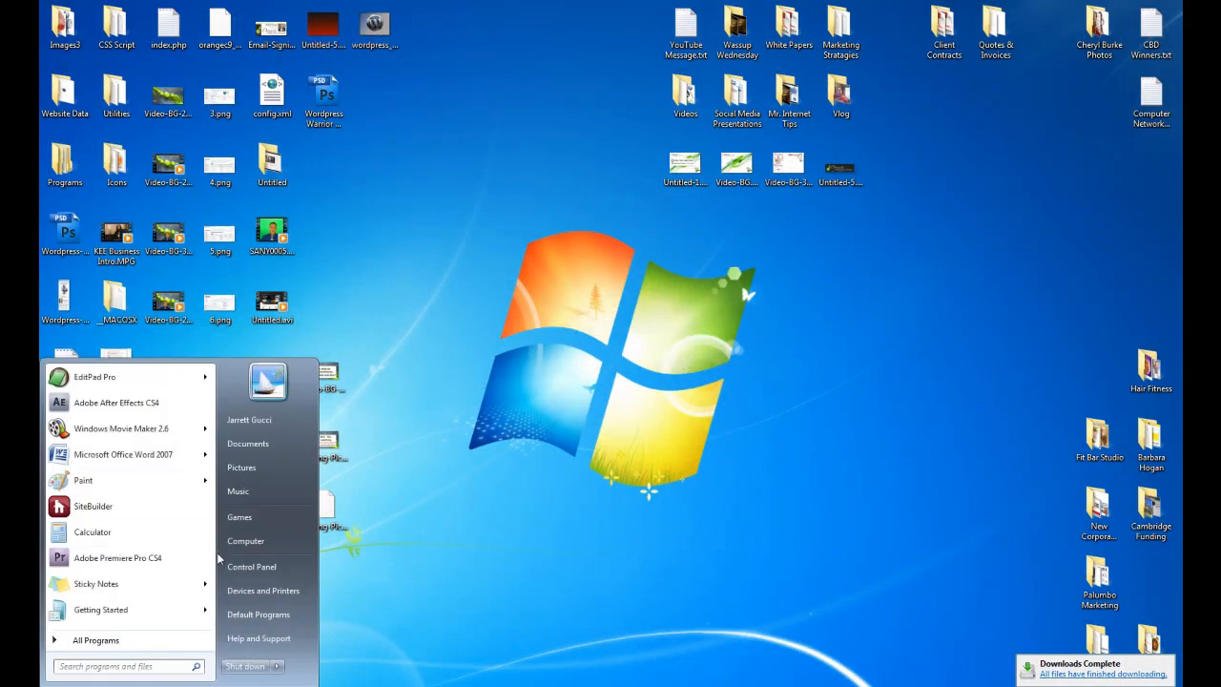
{"action": "left_click", "coordinate": [244, 542]}
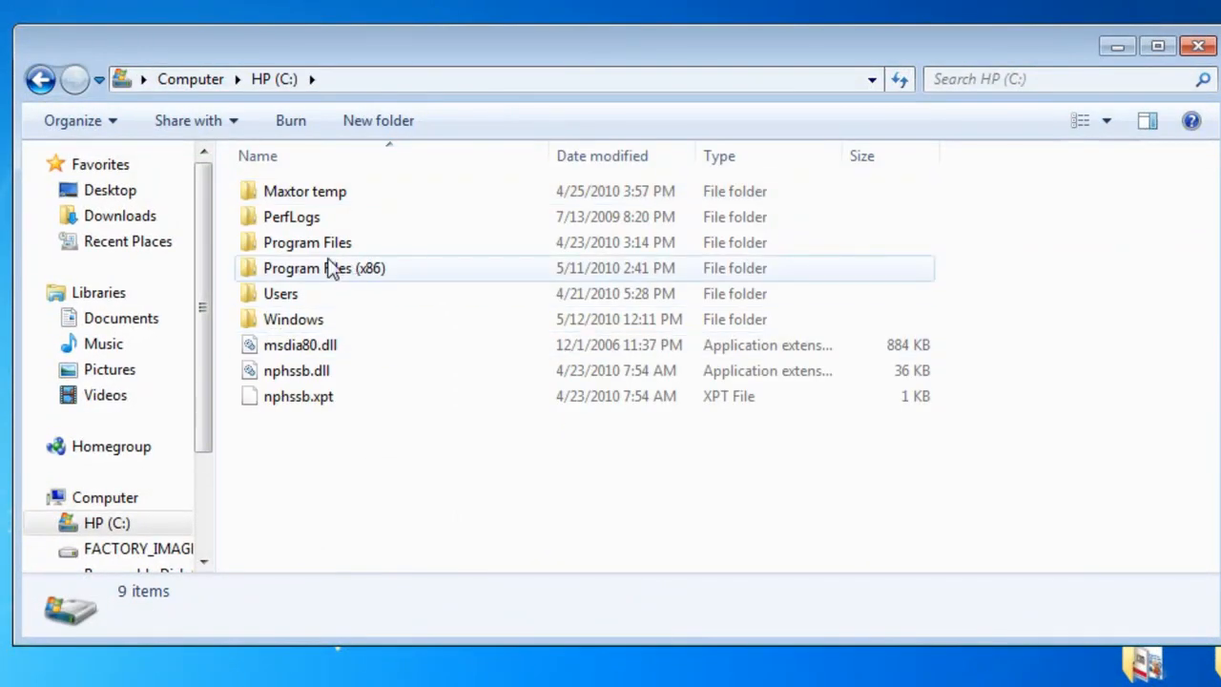
{"action": "mouse_move", "coordinate": [302, 276]}
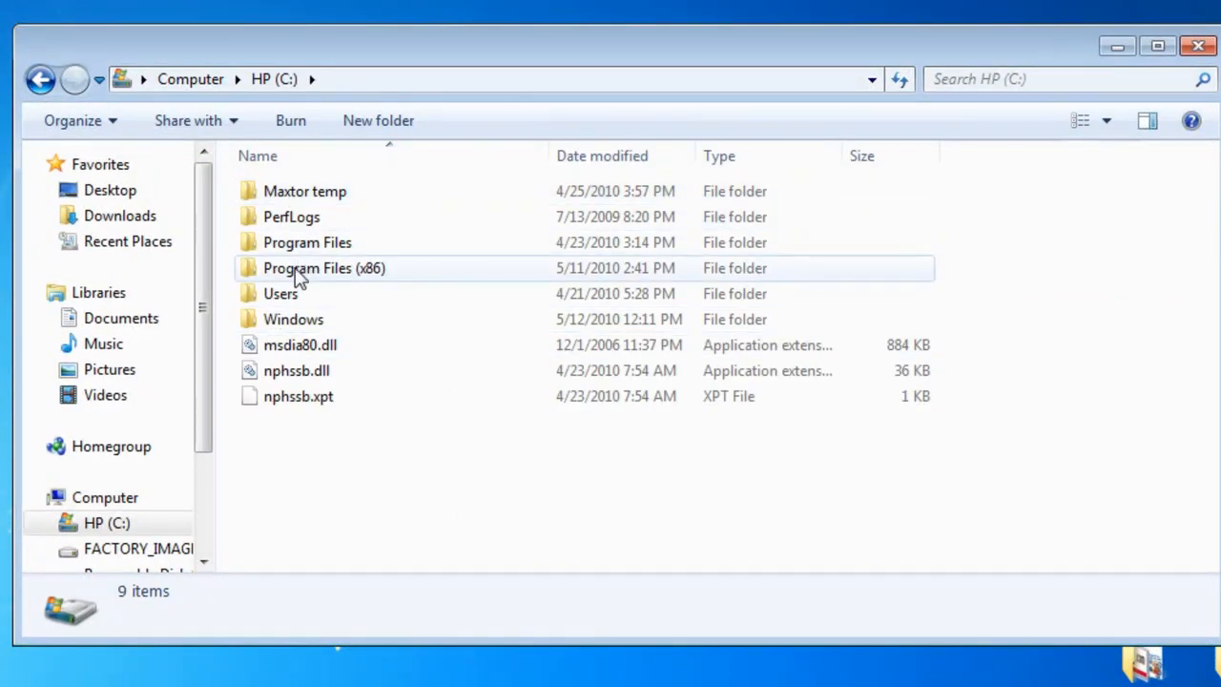
{"action": "mouse_move", "coordinate": [324, 267]}
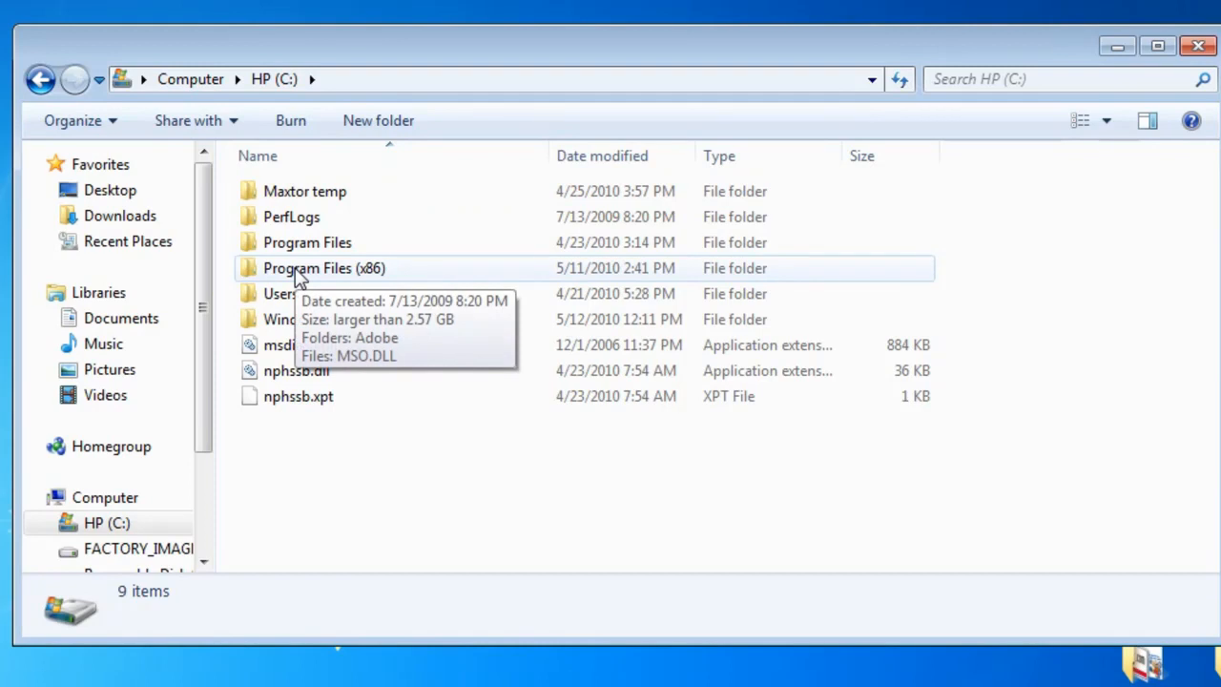
Navigate into Program Files (x86) > Movie Maker 2.6 > Shared.
{"action": "double_click", "coordinate": [324, 267]}
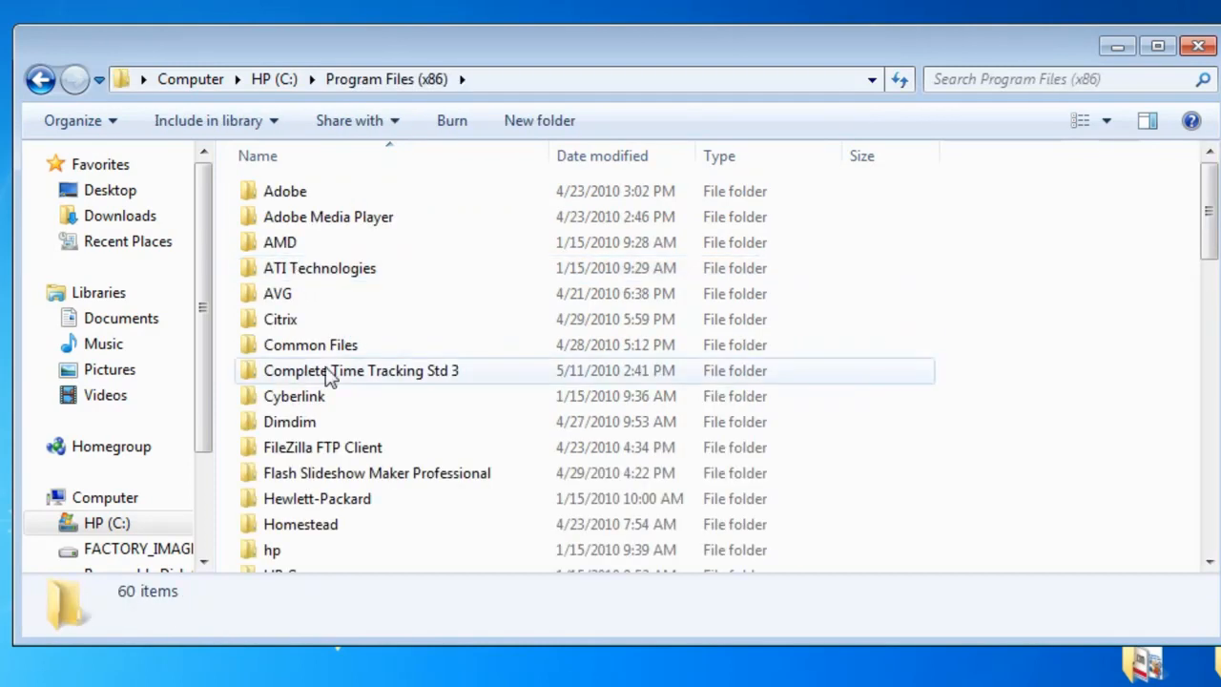
{"action": "scroll", "scroll_direction": "down", "scroll_amount": 3}
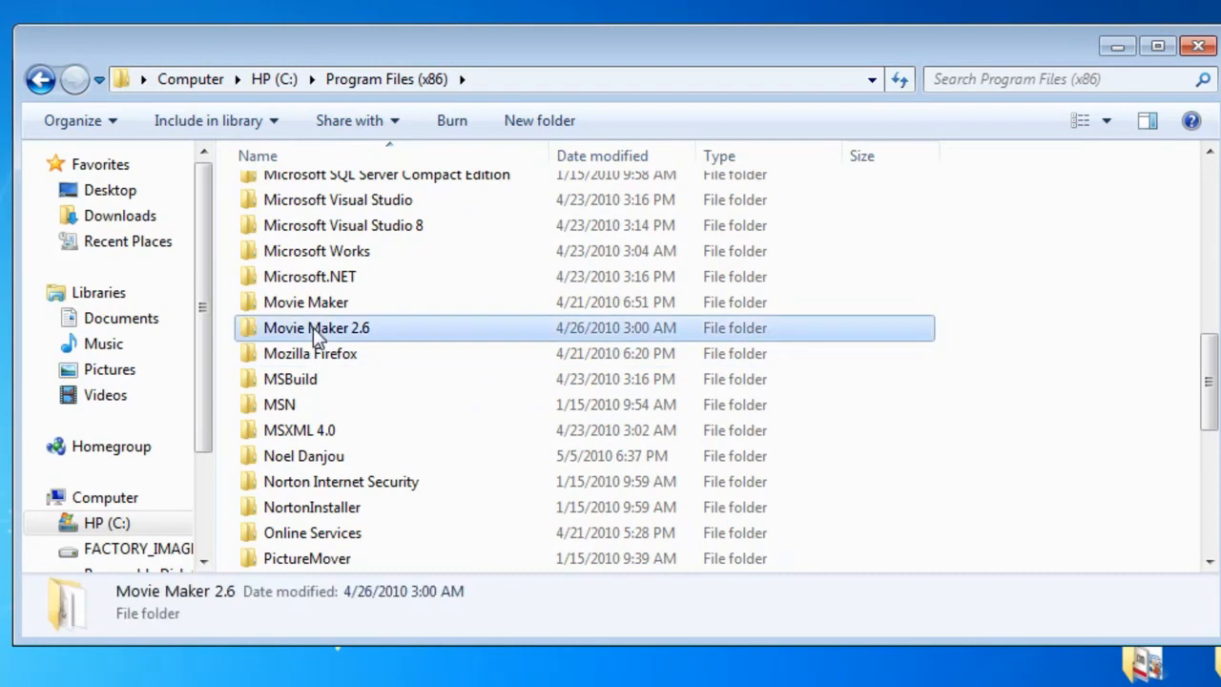
{"action": "double_click", "coordinate": [317, 328]}
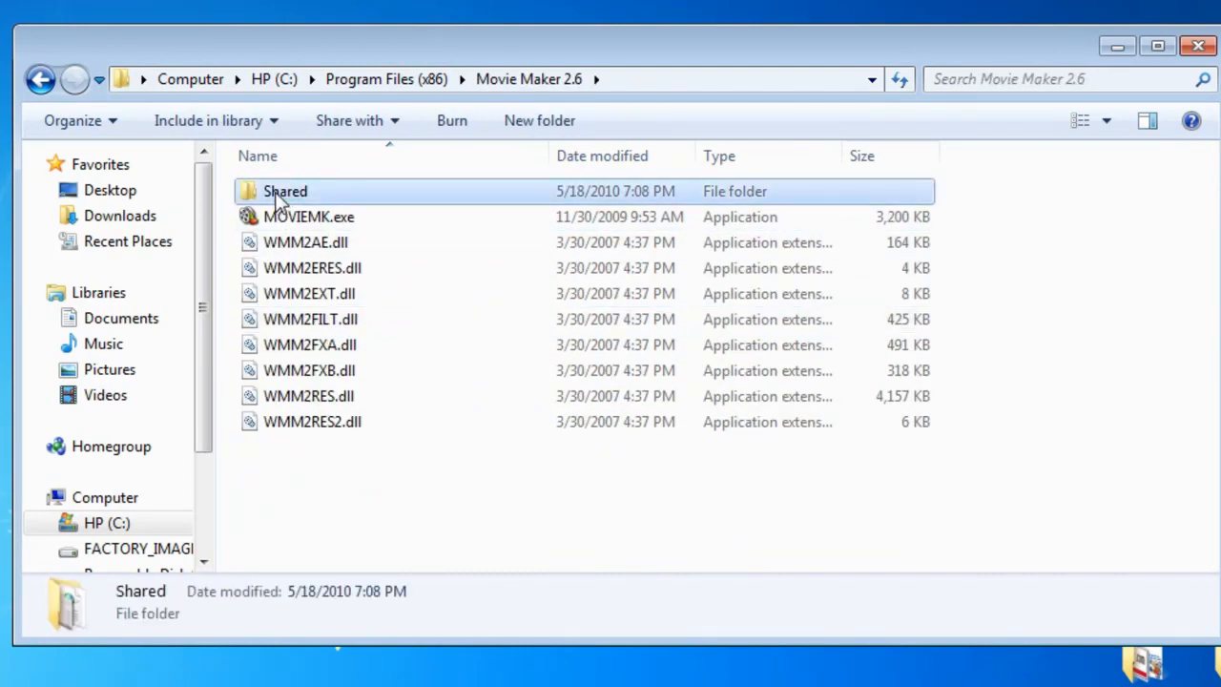
{"action": "double_click", "coordinate": [286, 190]}
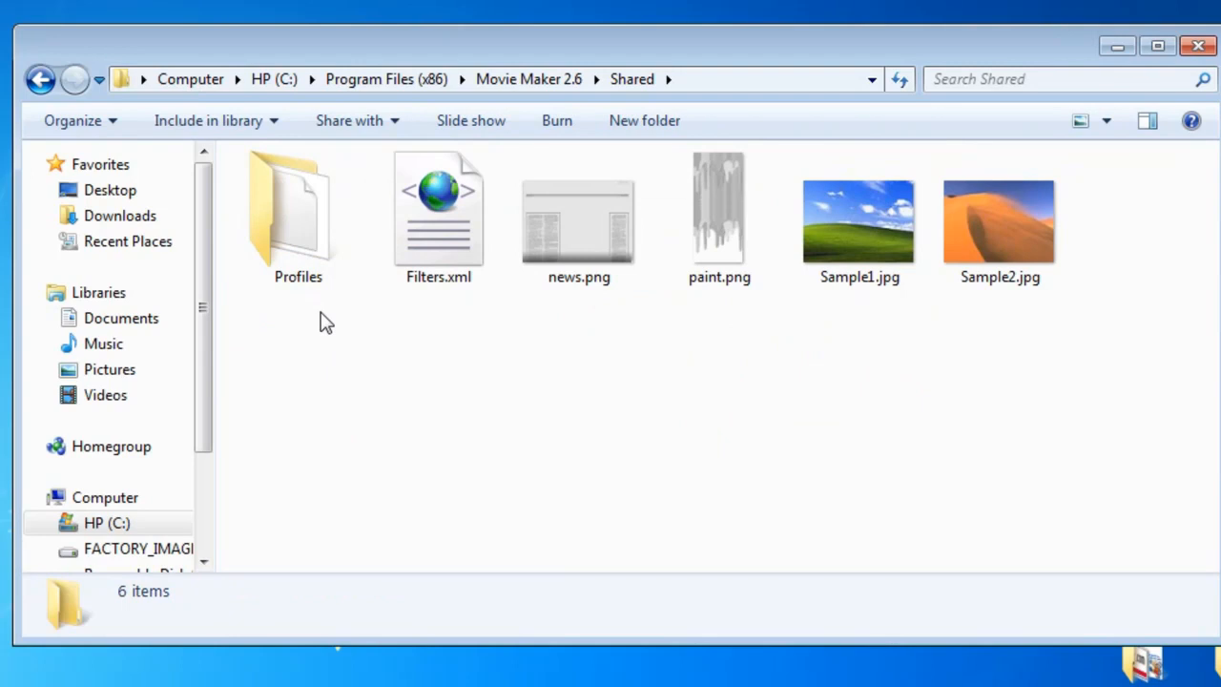
{"action": "mouse_move", "coordinate": [323, 347]}
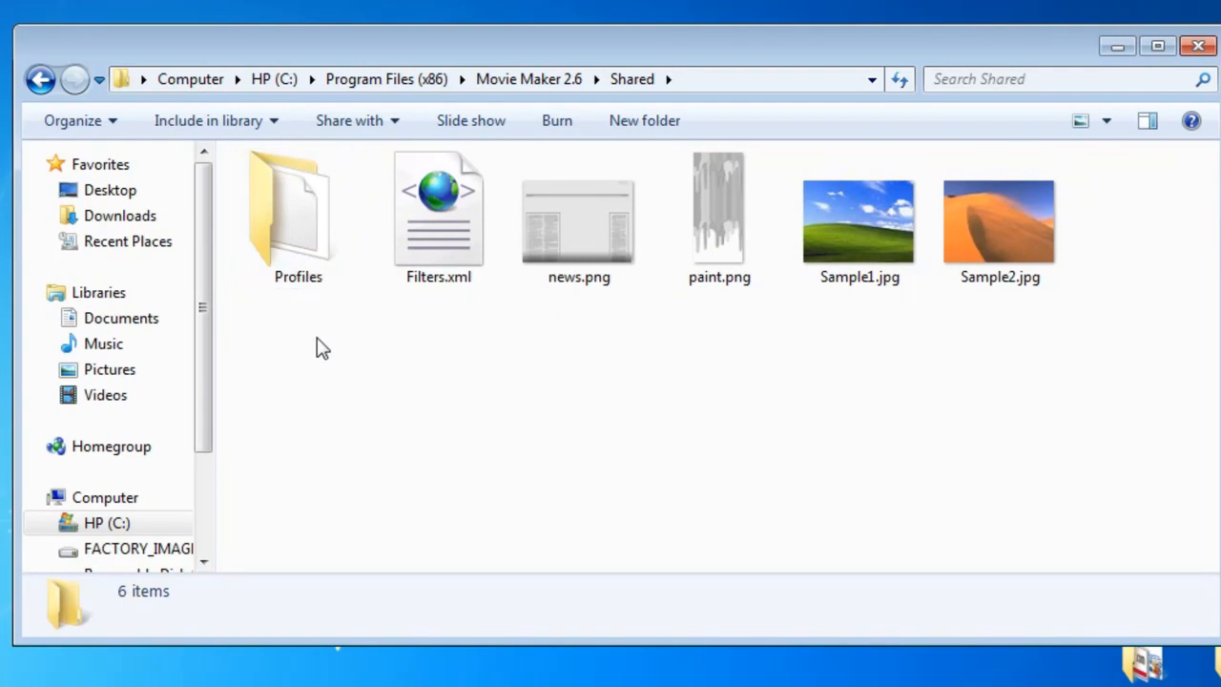
Create and discard an extra new folder in Shared, then enter the Profiles folder.
{"action": "right_click", "coordinate": [321, 347]}
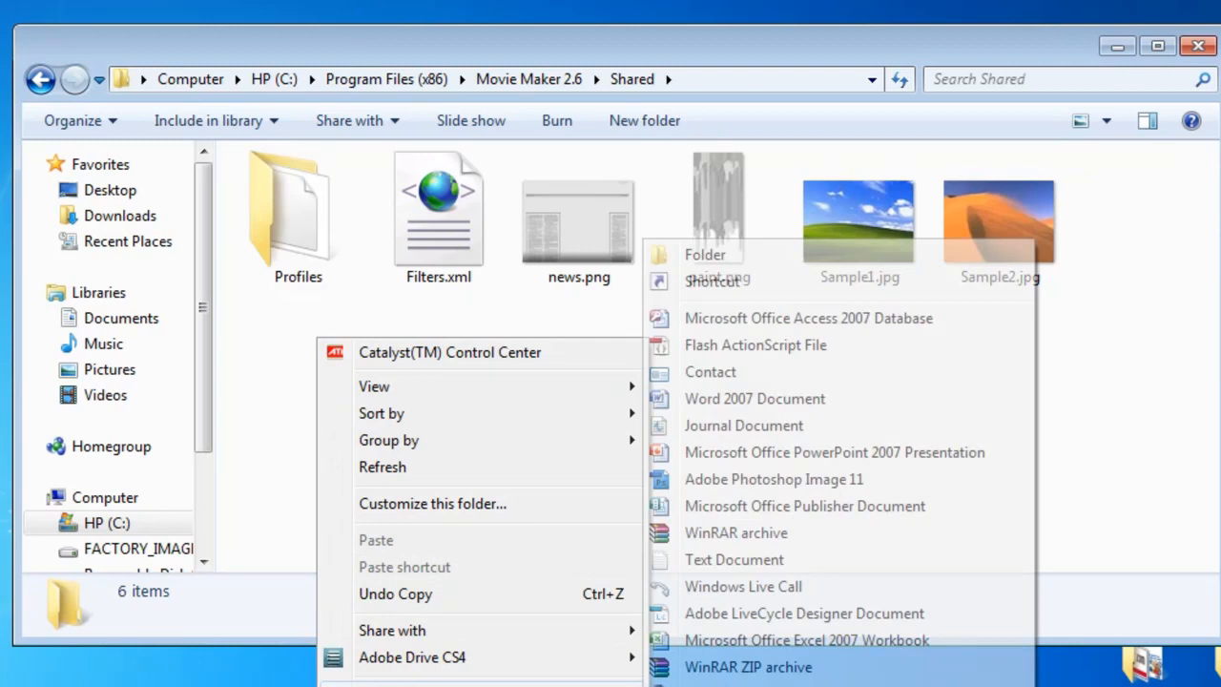
{"action": "left_click", "coordinate": [706, 254]}
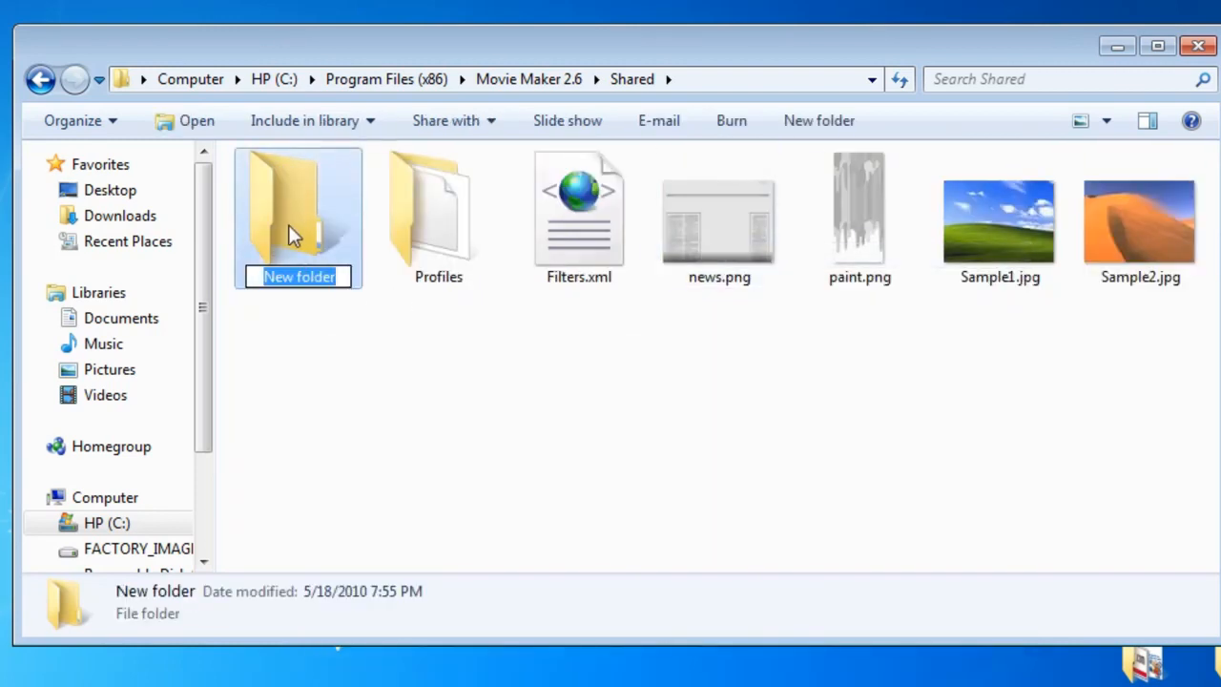
{"action": "right_click", "coordinate": [296, 219]}
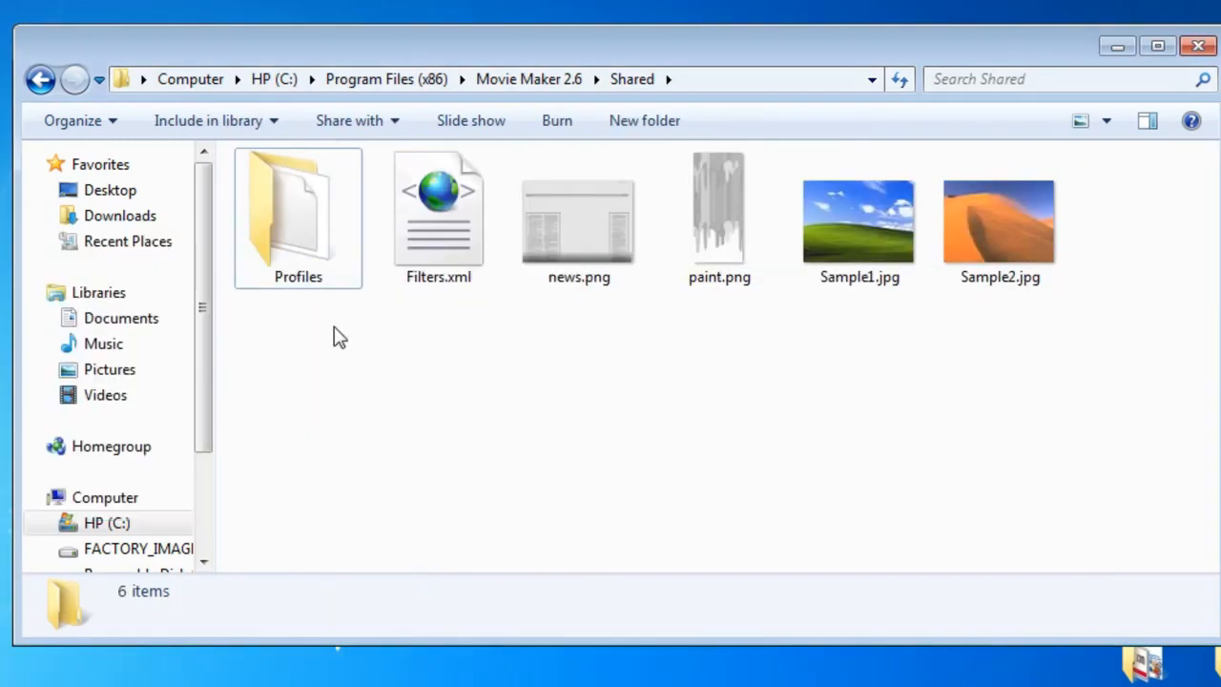
{"action": "double_click", "coordinate": [298, 206]}
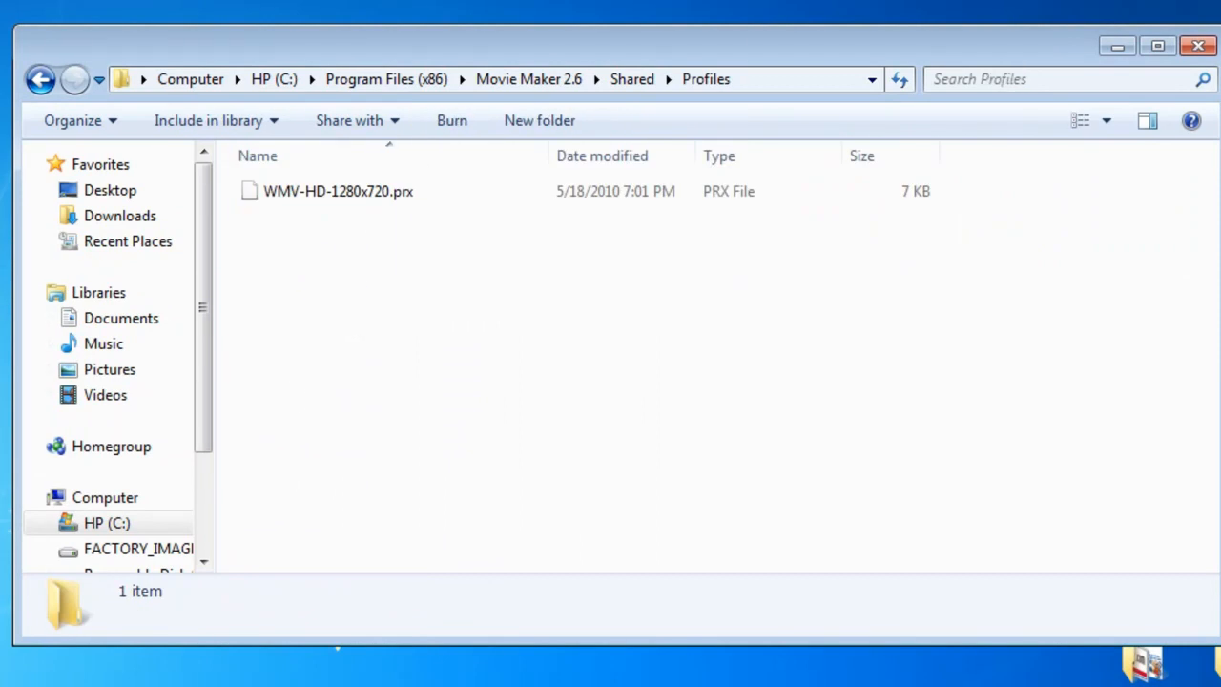
Move the downloaded WMV-HD-1280x720.prx into Profiles, settling the same-name conflict.
{"action": "left_click_drag", "start_coordinate": [339, 190], "coordinate": [305, 405]}
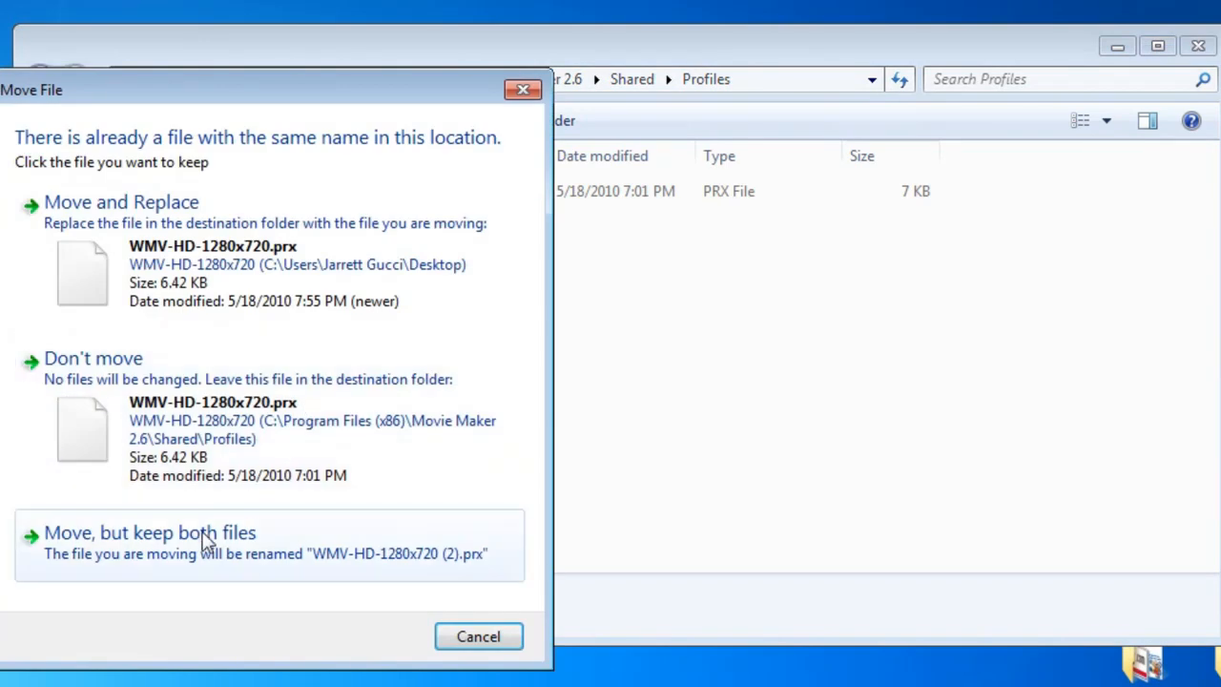
{"action": "left_click", "coordinate": [122, 203]}
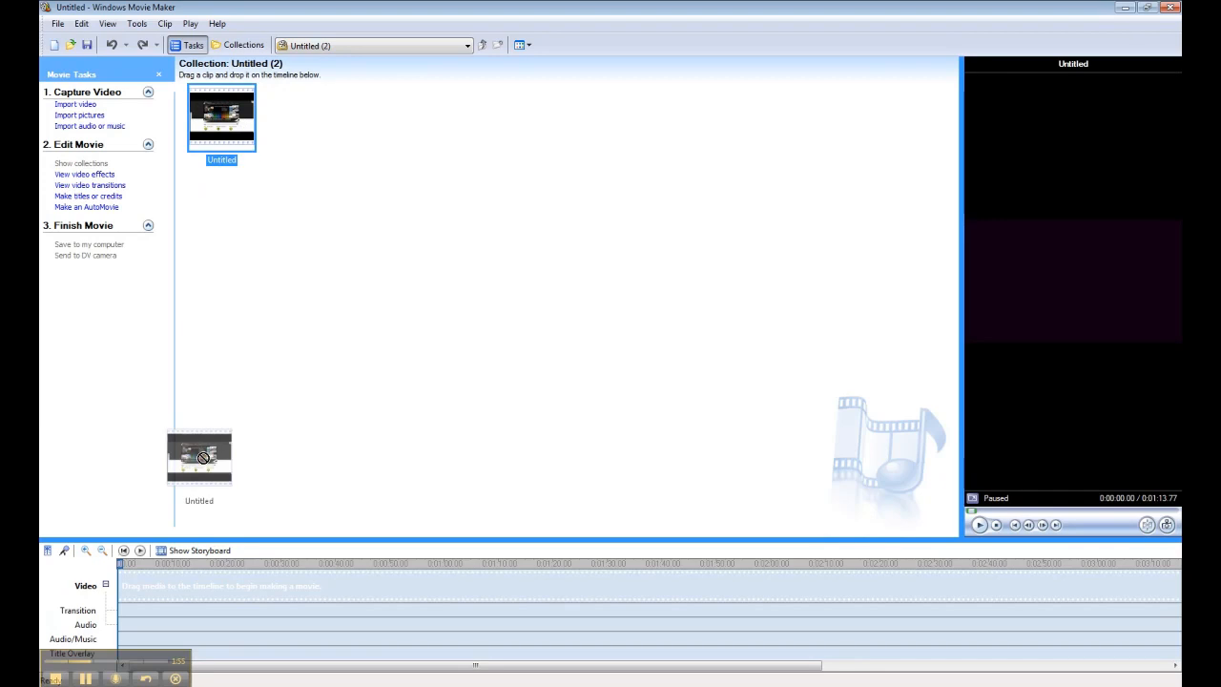
Place the Untitled clip on the timeline and confirm the save wizard offers WMV-HD-1280x720, then cancel.
{"action": "left_click_drag", "start_coordinate": [198, 457], "coordinate": [315, 585]}
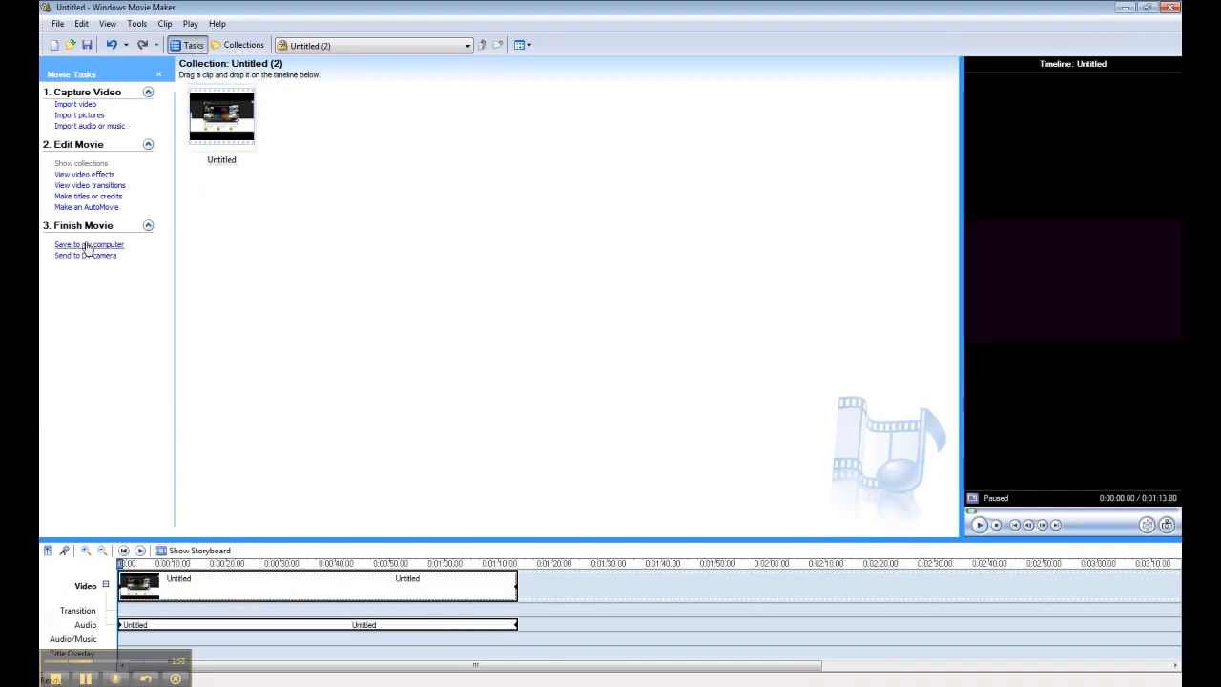
{"action": "left_click", "coordinate": [88, 244]}
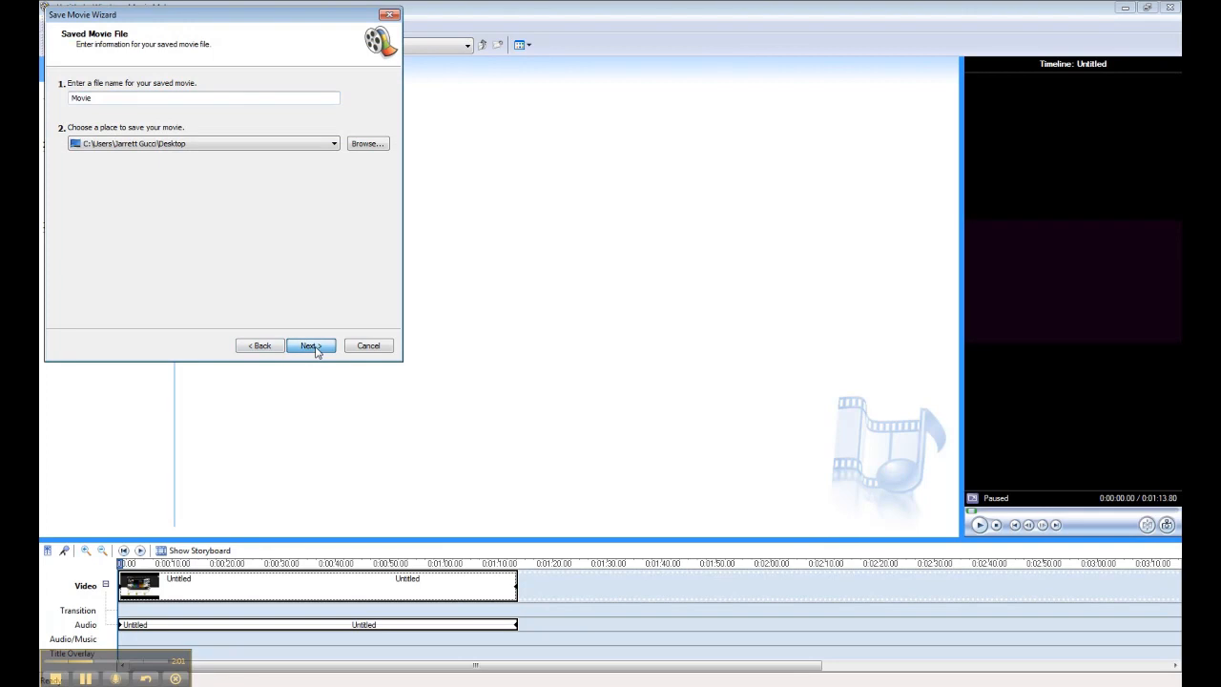
{"action": "left_click", "coordinate": [309, 345]}
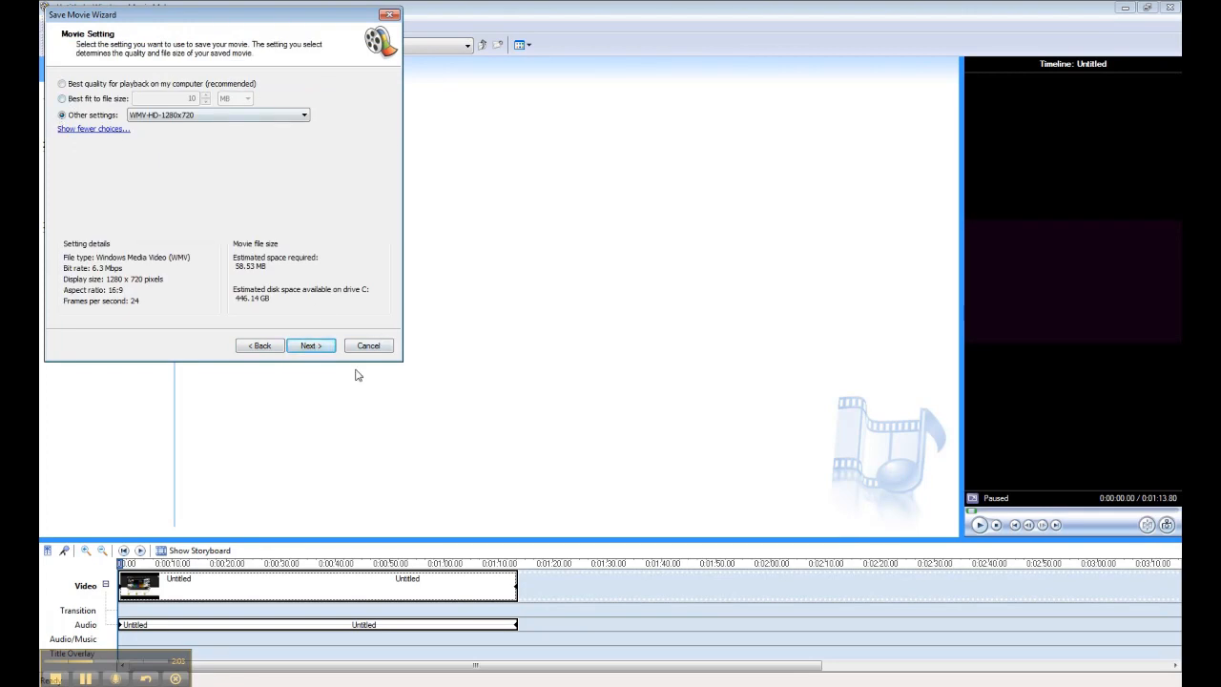
{"action": "left_click", "coordinate": [138, 23]}
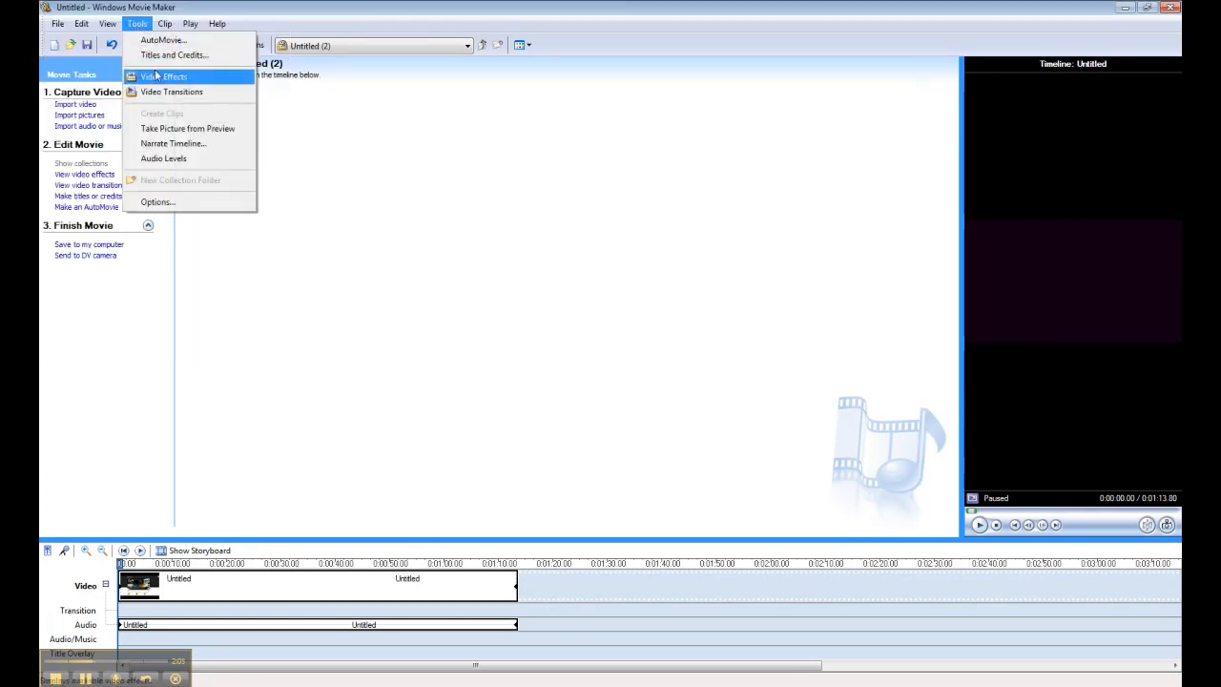
Review the Advanced options showing NTSC video format at 16:9 aspect ratio.
{"action": "left_click", "coordinate": [156, 202]}
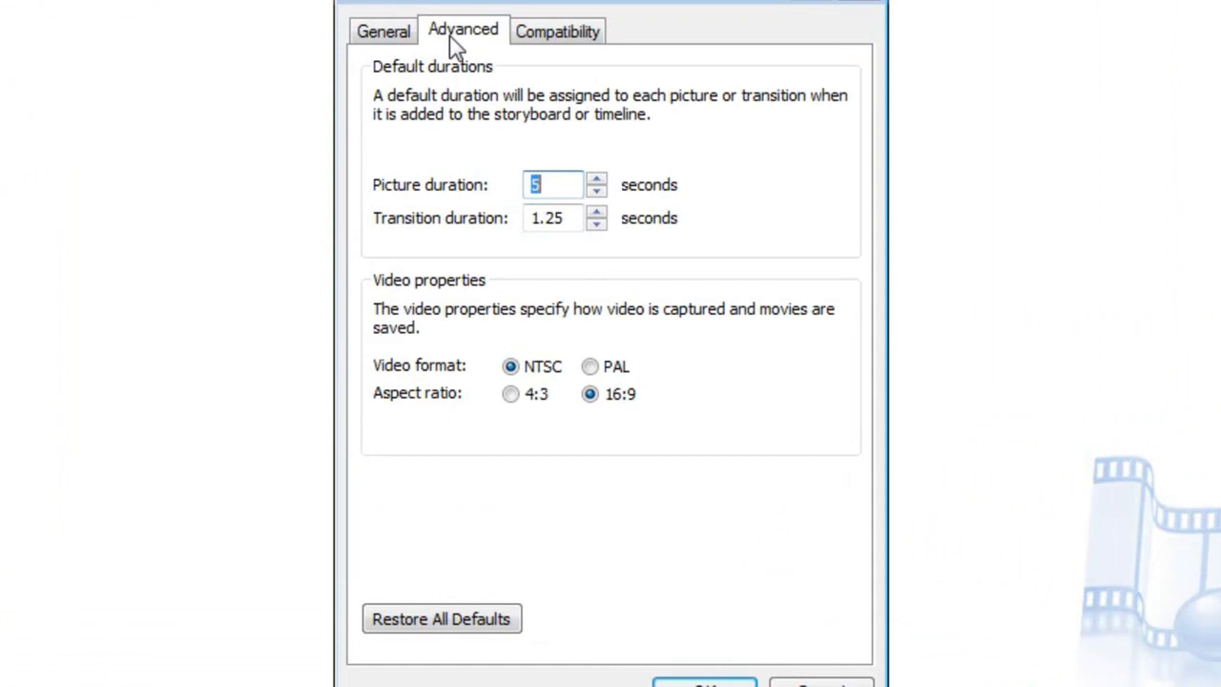
{"action": "left_click", "coordinate": [553, 183]}
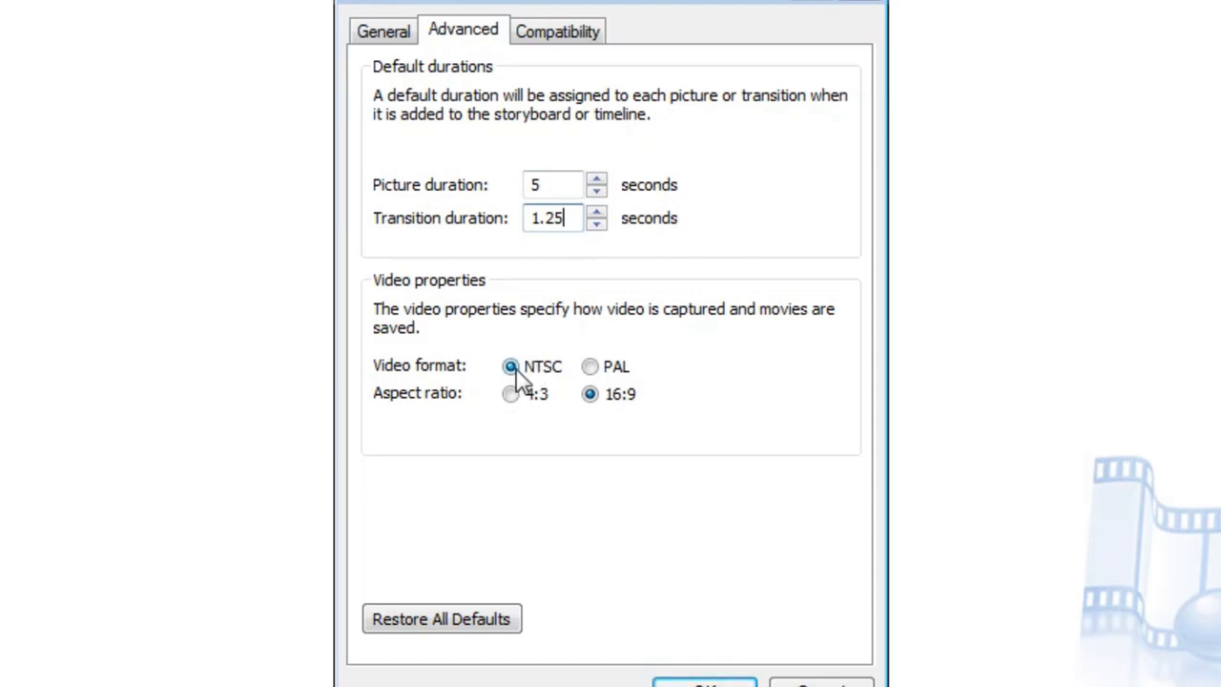
{"action": "mouse_move", "coordinate": [557, 385]}
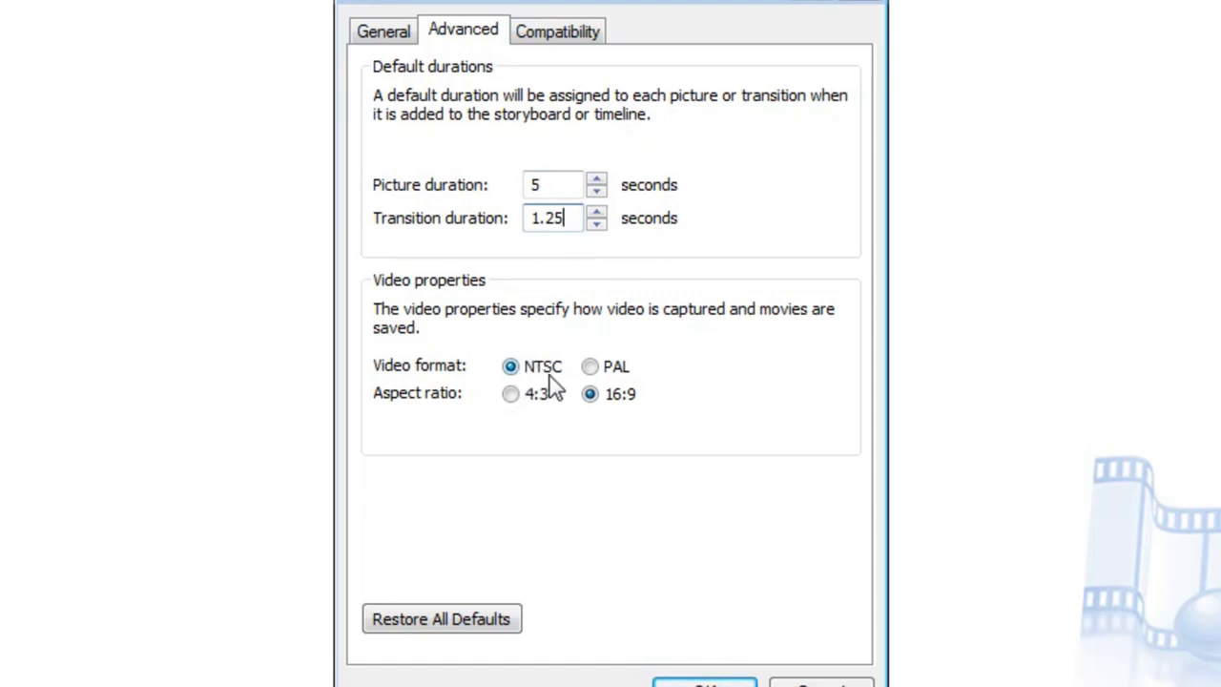
{"action": "mouse_move", "coordinate": [557, 386]}
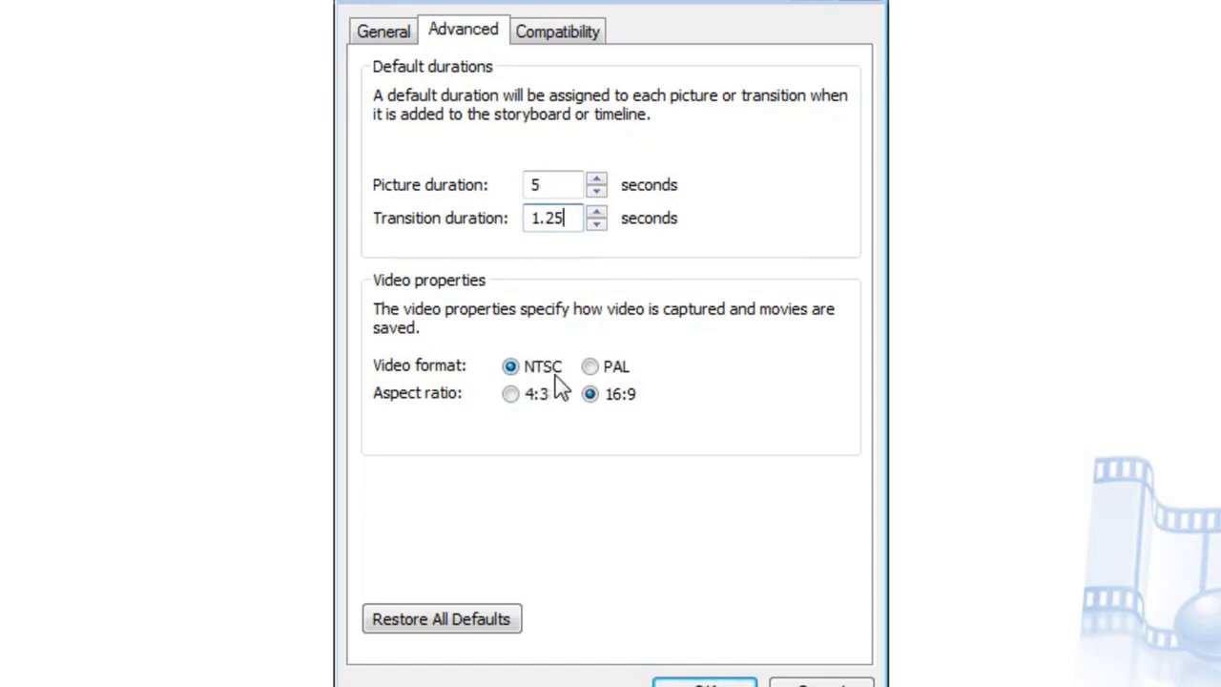
{"action": "mouse_move", "coordinate": [589, 393]}
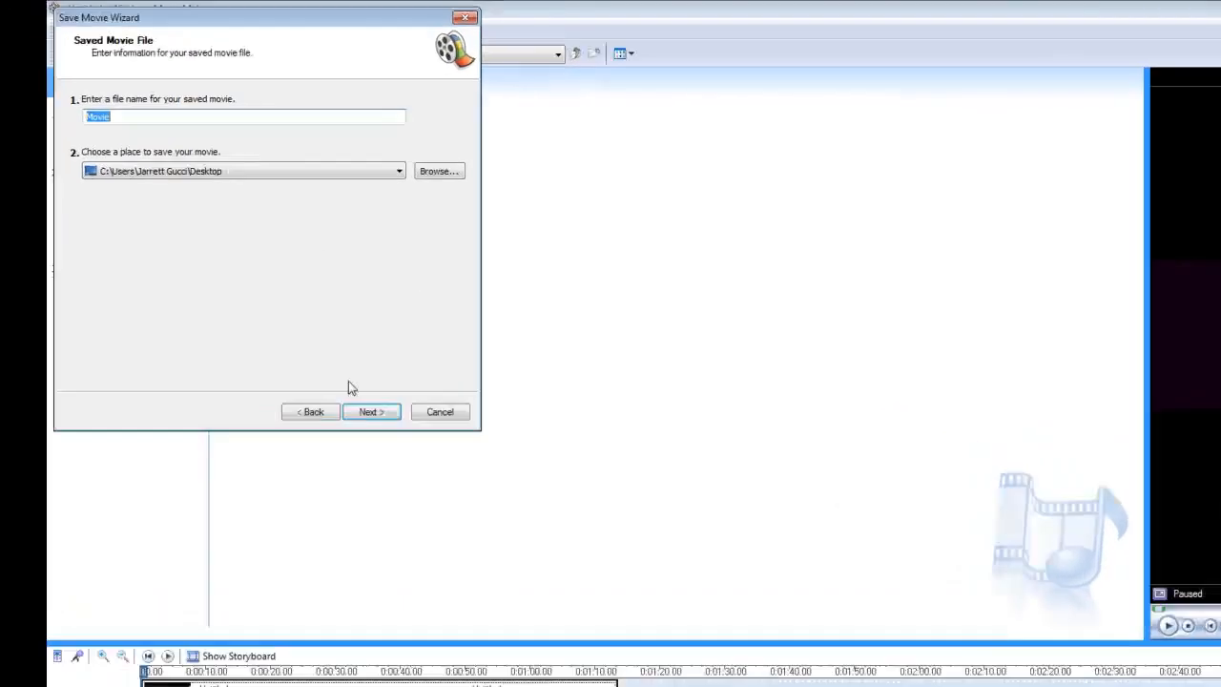
Choose the WMV-HD-1280x720 setting over Best quality, confirming it in the Other settings list.
{"action": "left_click", "coordinate": [370, 412]}
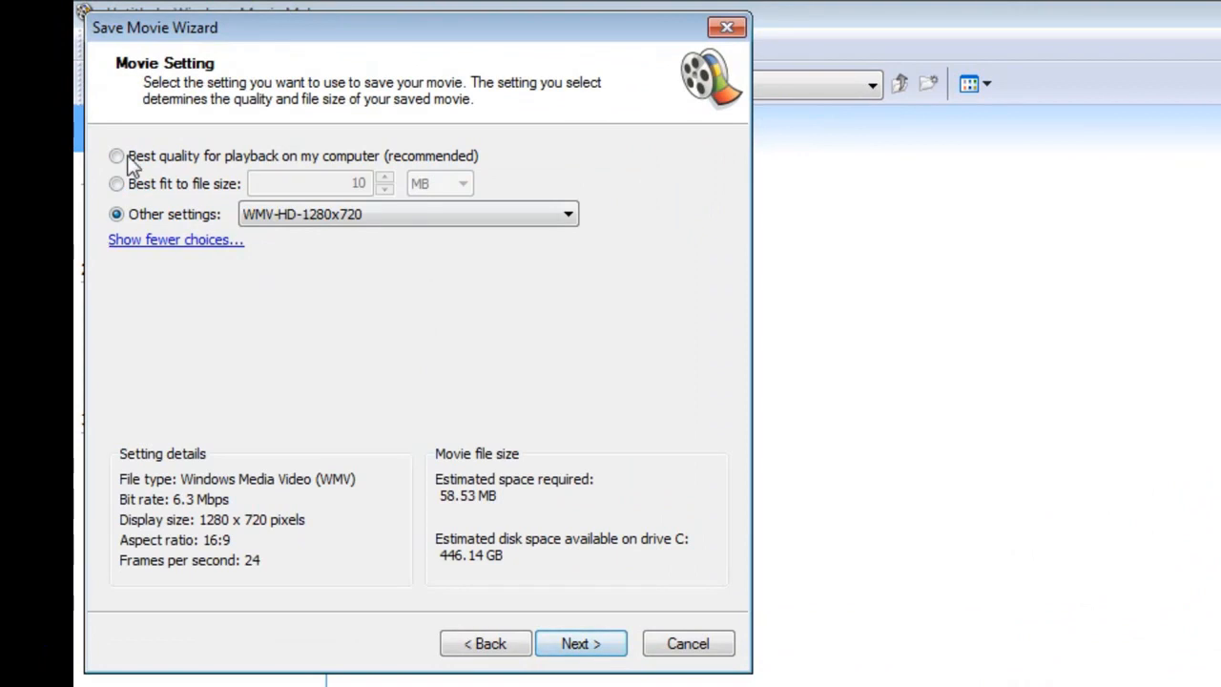
{"action": "left_click", "coordinate": [114, 157]}
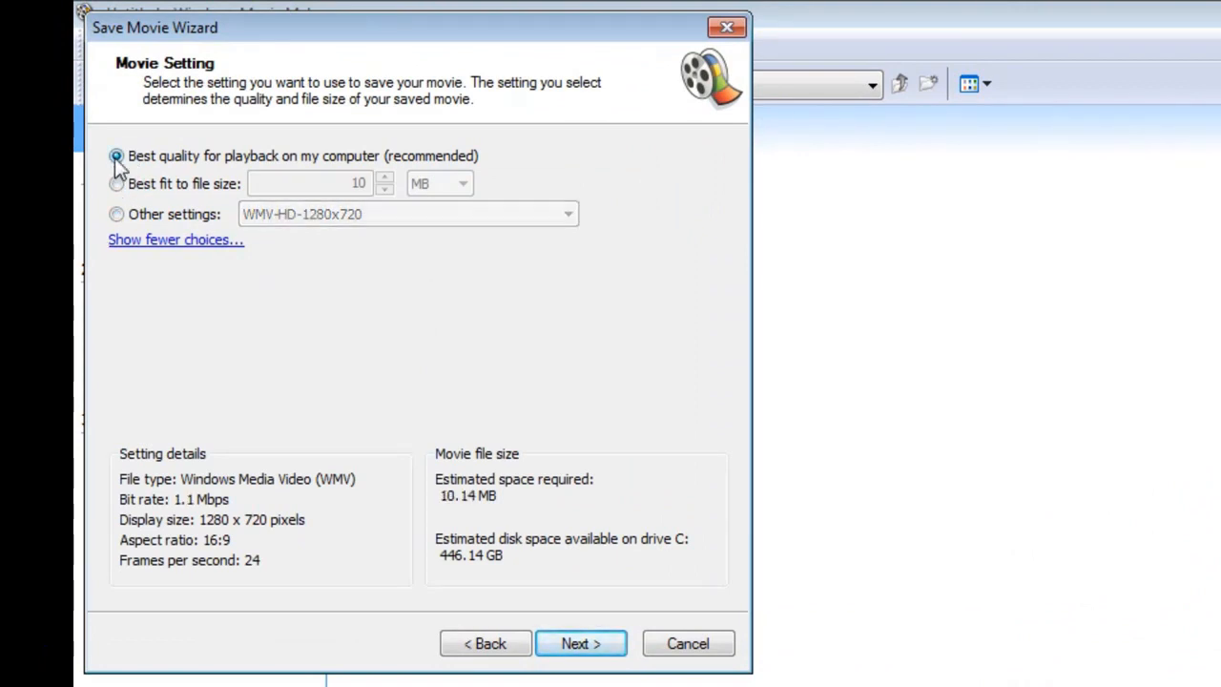
{"action": "left_click", "coordinate": [116, 213]}
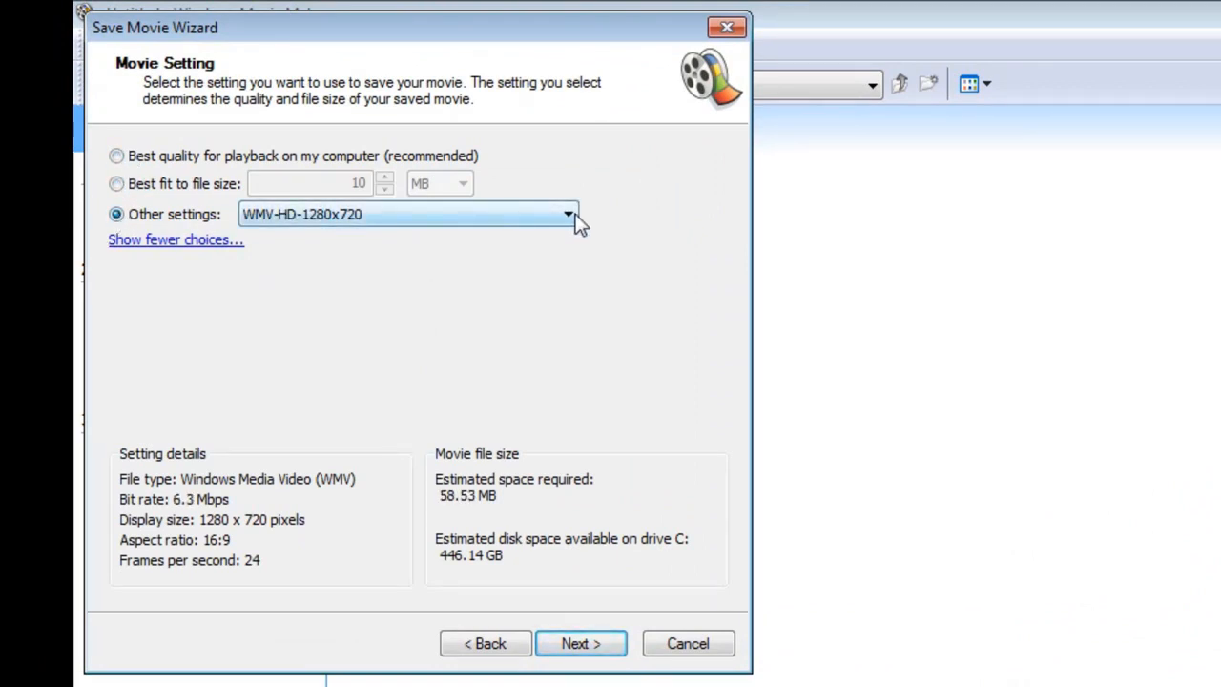
{"action": "left_click", "coordinate": [568, 214]}
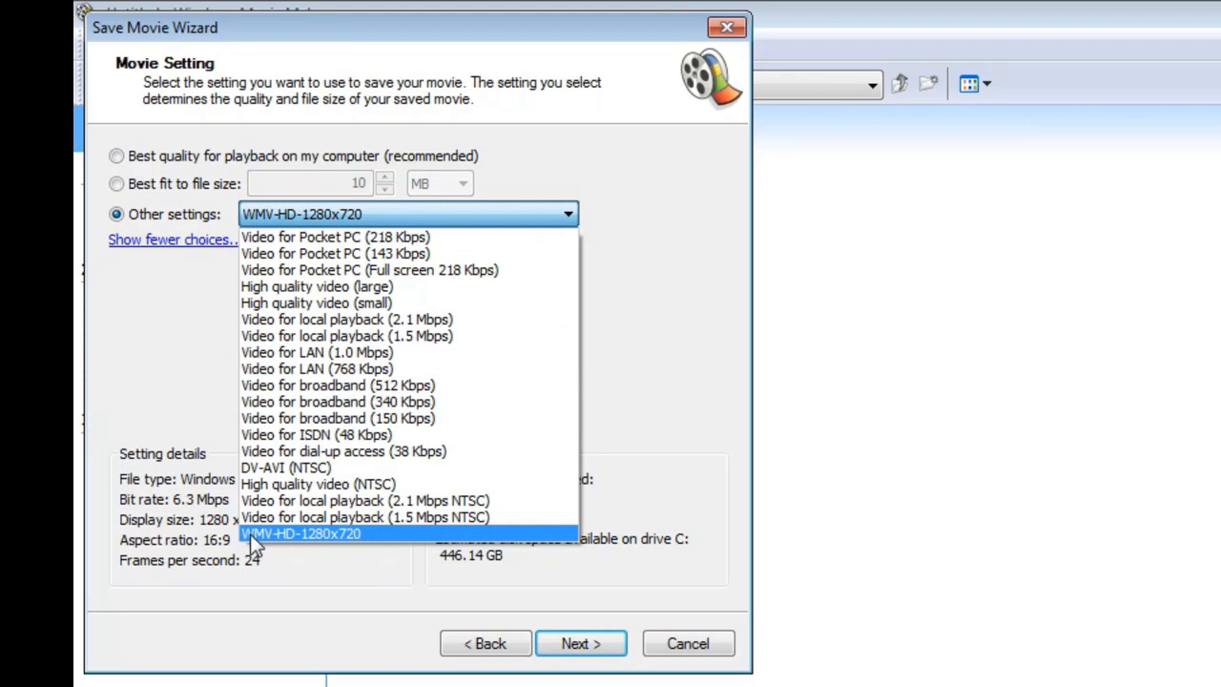
{"action": "mouse_move", "coordinate": [269, 550]}
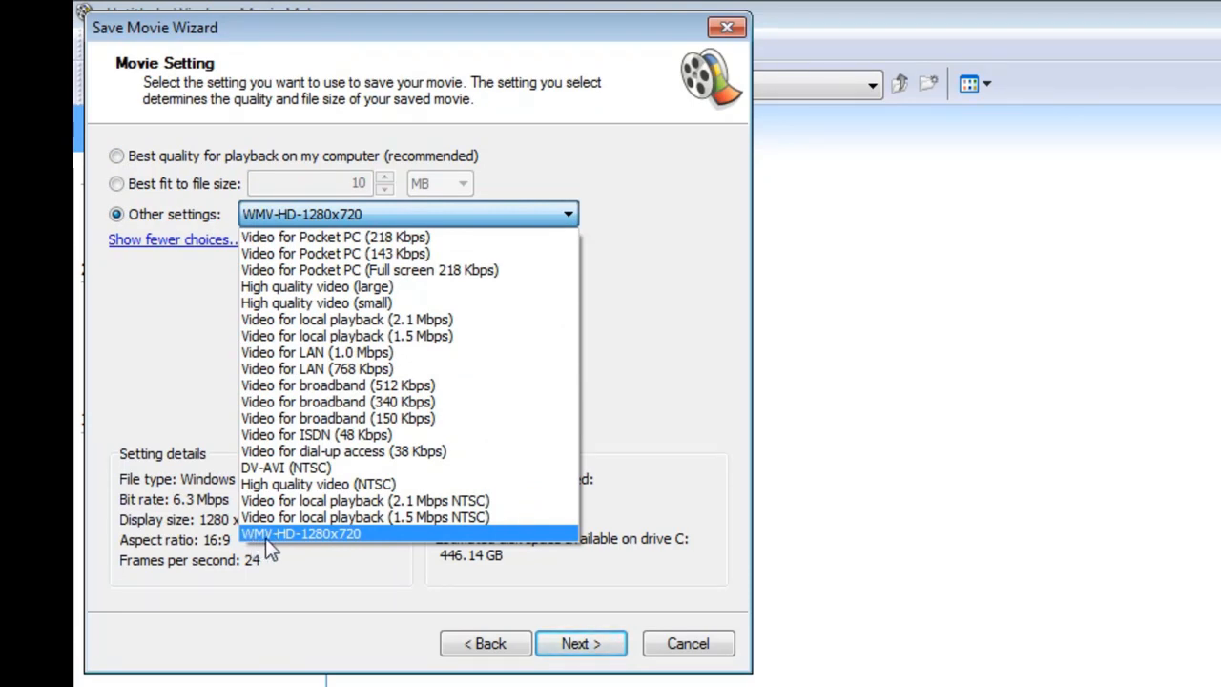
{"action": "mouse_move", "coordinate": [550, 580]}
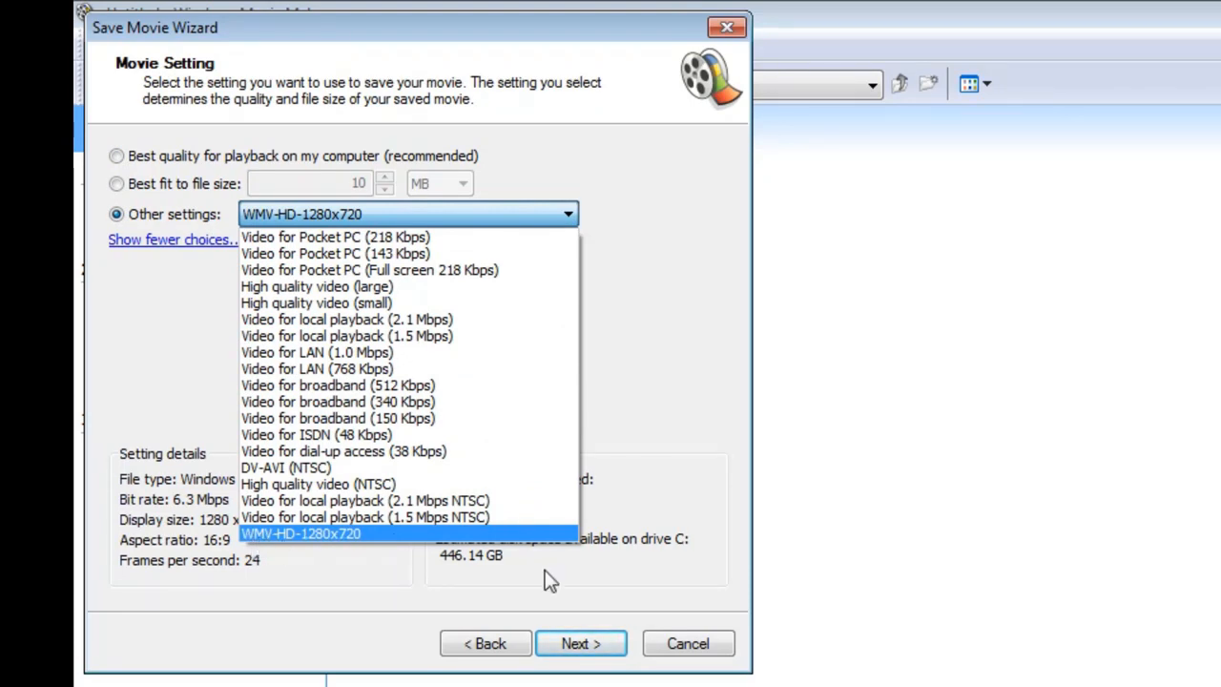
{"action": "mouse_move", "coordinate": [713, 607]}
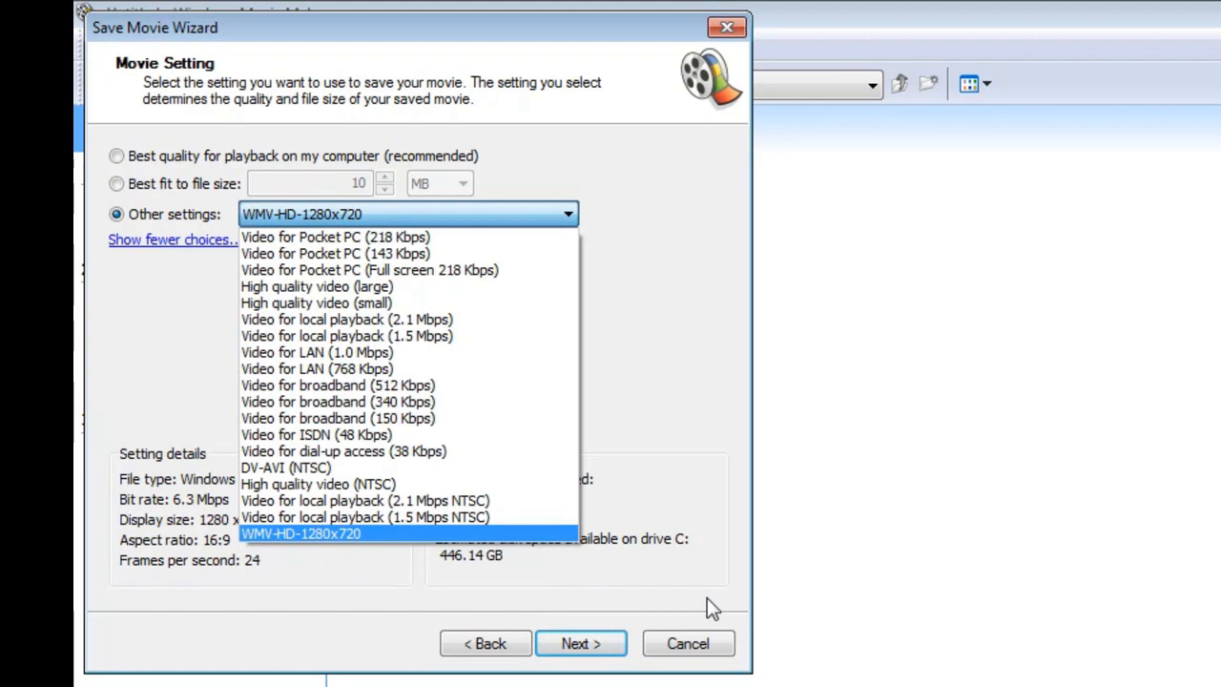
{"action": "left_click", "coordinate": [301, 534]}
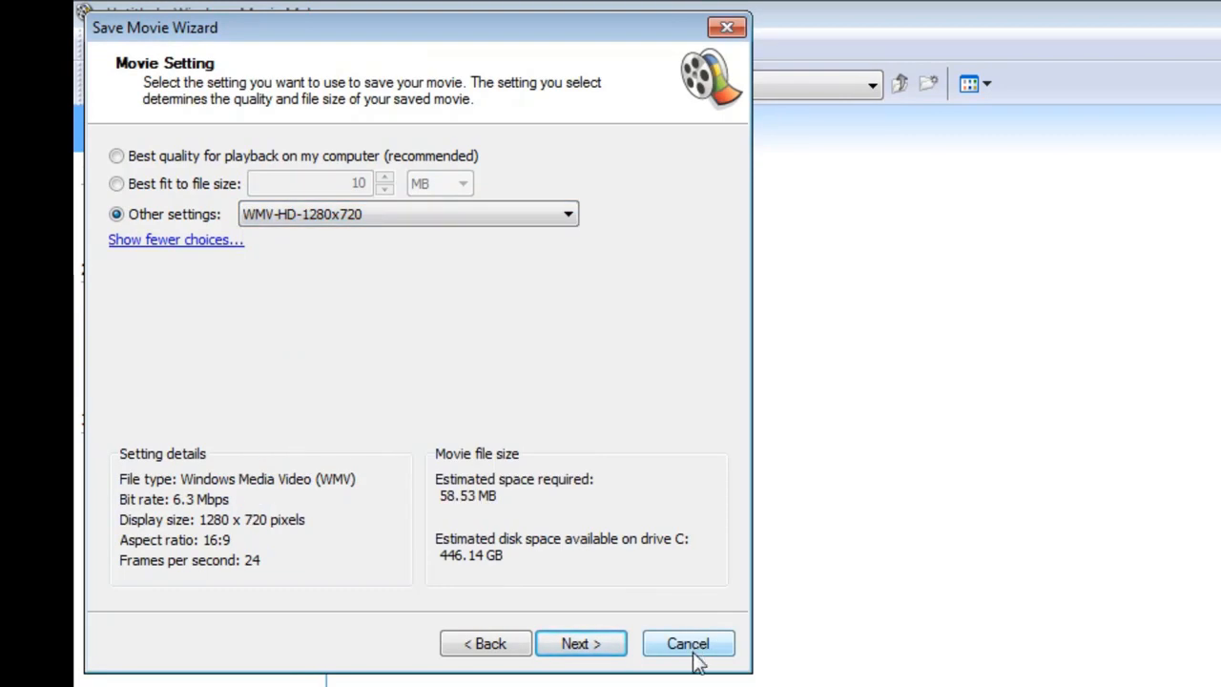
{"action": "mouse_move", "coordinate": [701, 652]}
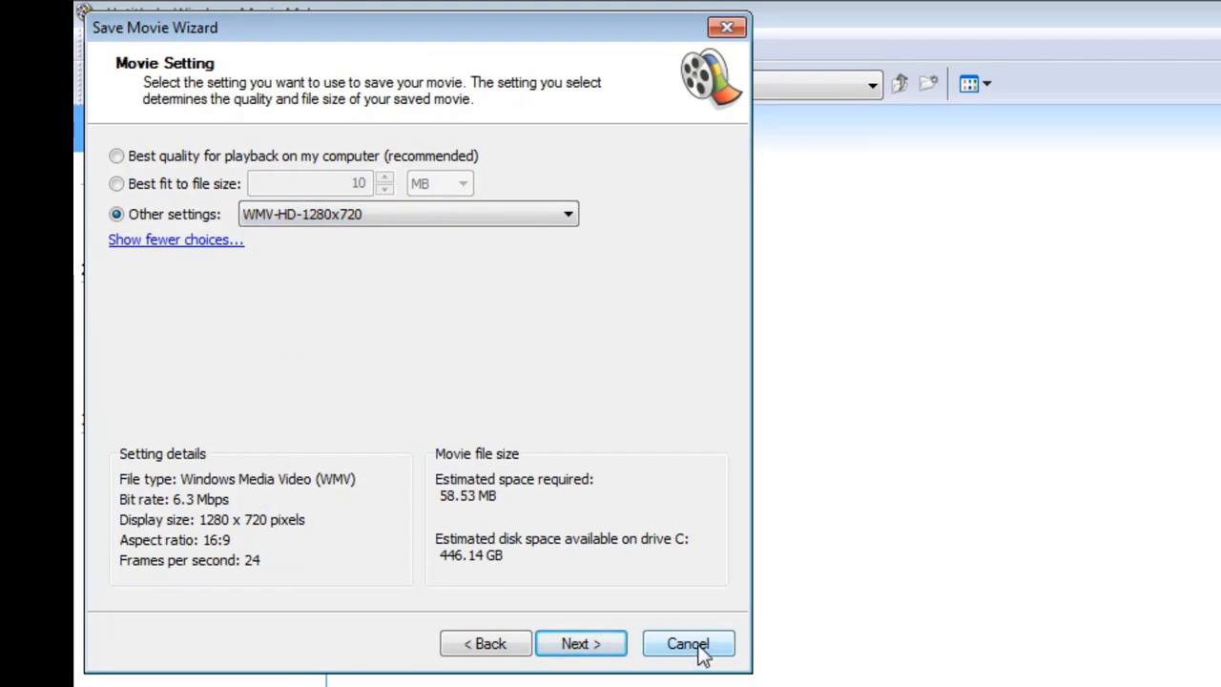